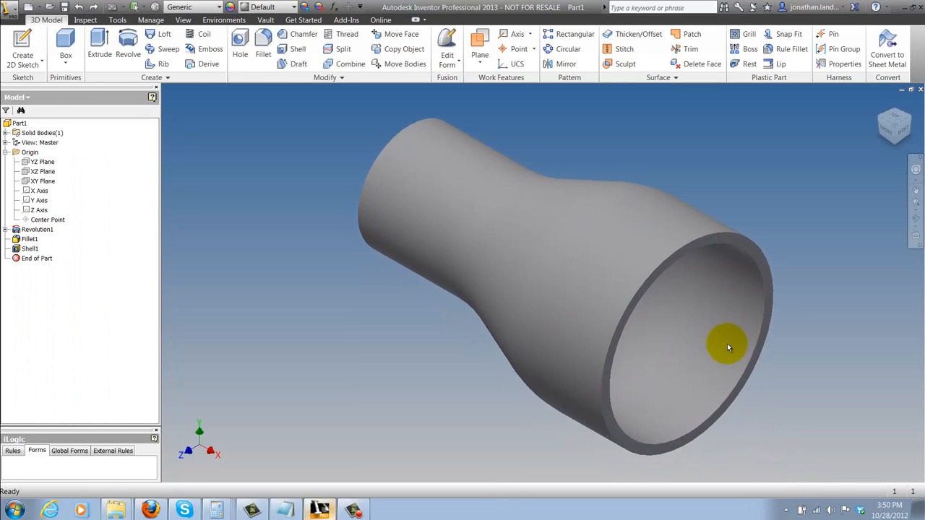
Step: Rotate the reducer to the Front ViewCube orientation to see its side profile
{"action": "left_click_drag", "start_coordinate": [727, 347], "coordinate": [740, 347]}
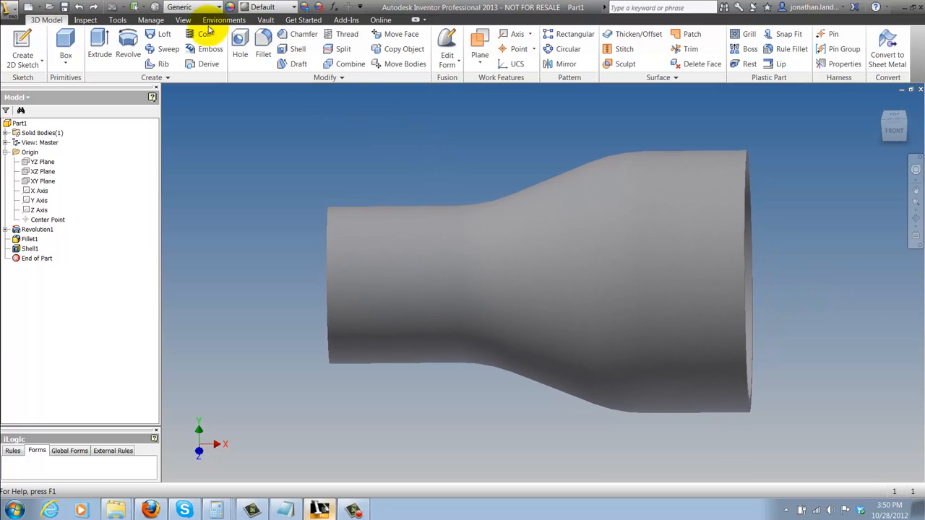
{"action": "left_click", "coordinate": [183, 20]}
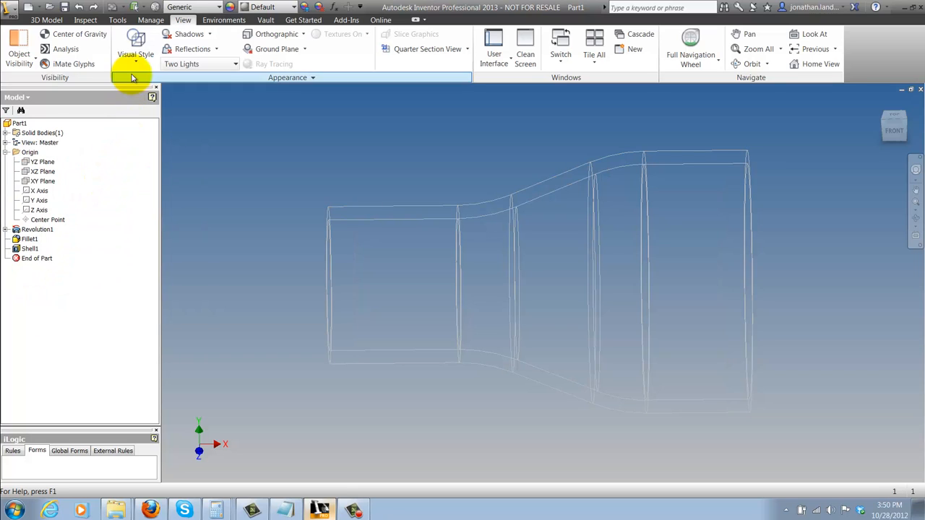
{"action": "left_click", "coordinate": [135, 54]}
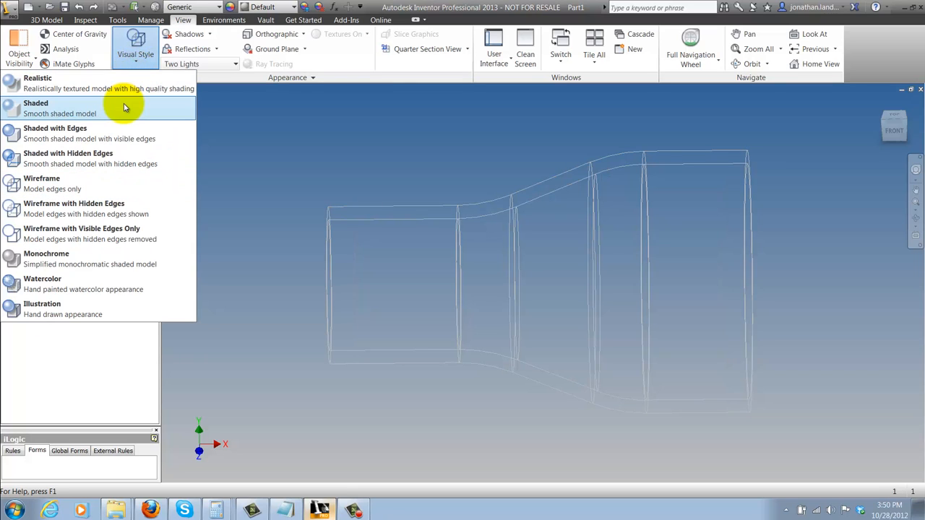
{"action": "left_click", "coordinate": [36, 108]}
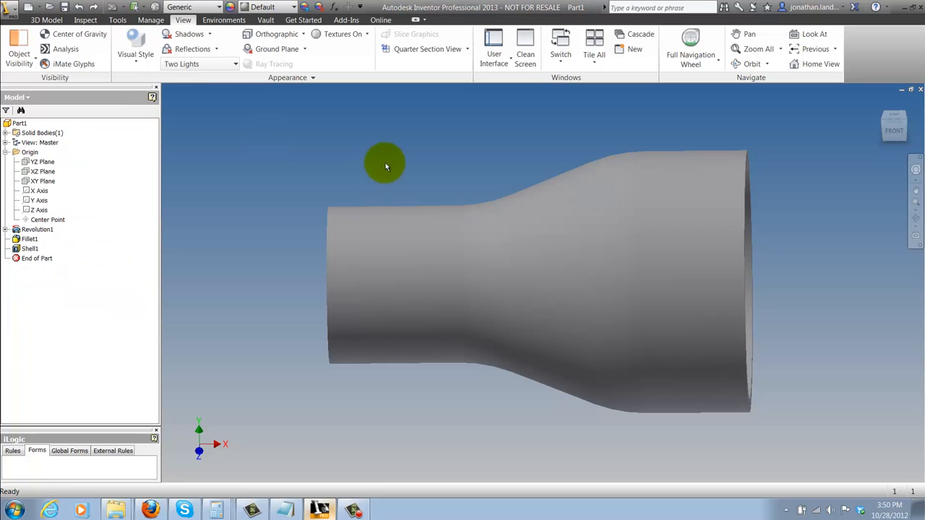
{"action": "left_click", "coordinate": [46, 19]}
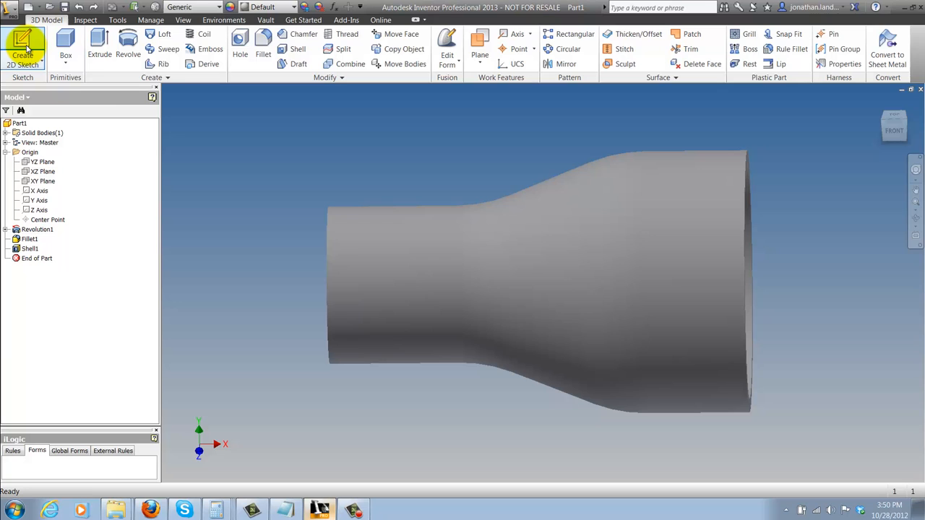
Step: Start Sketch2 on the XY Plane of the reducer
{"action": "left_click", "coordinate": [42, 181]}
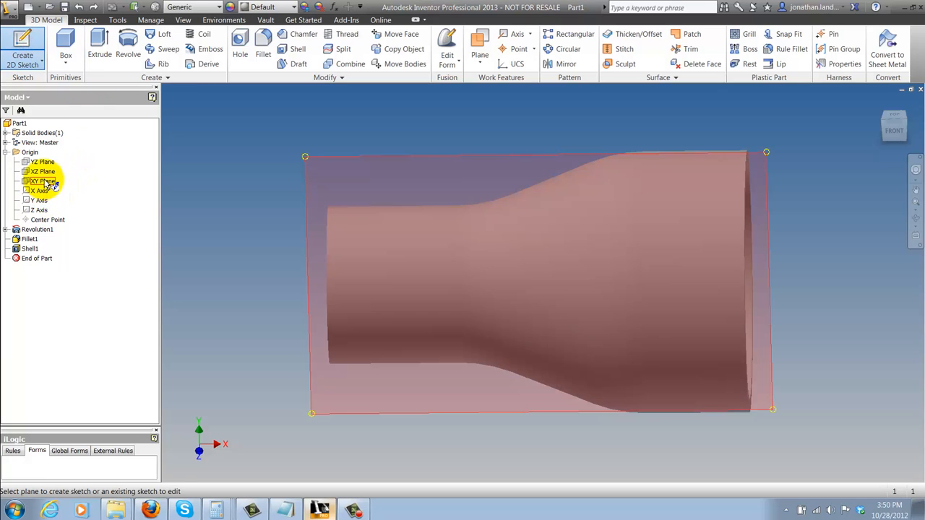
{"action": "left_click", "coordinate": [43, 181]}
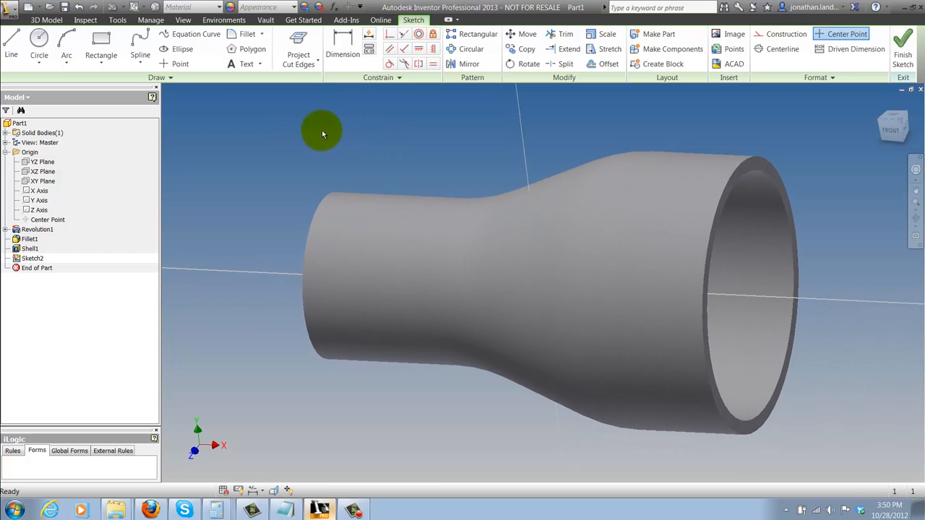
Step: Slice the graphics at the XY sketch plane to expose the reducer's wall section
{"action": "right_click", "coordinate": [322, 133]}
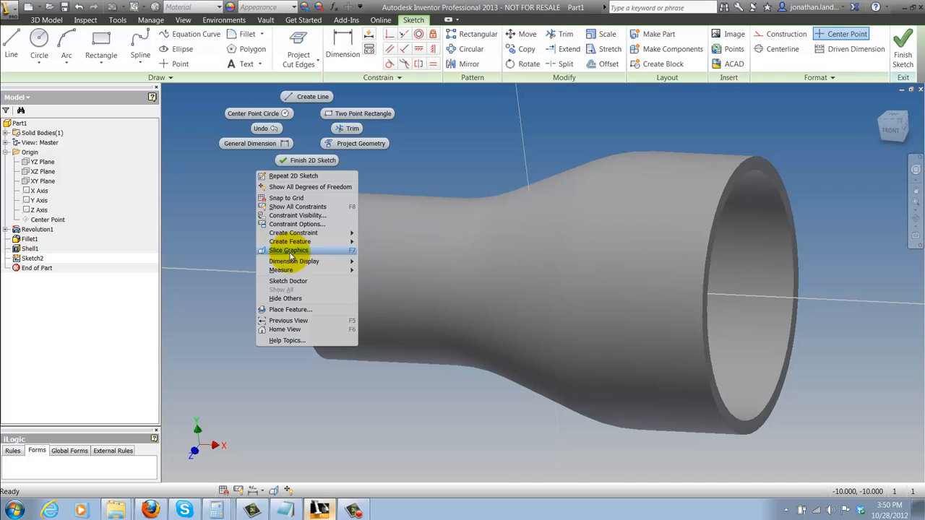
{"action": "mouse_move", "coordinate": [293, 261]}
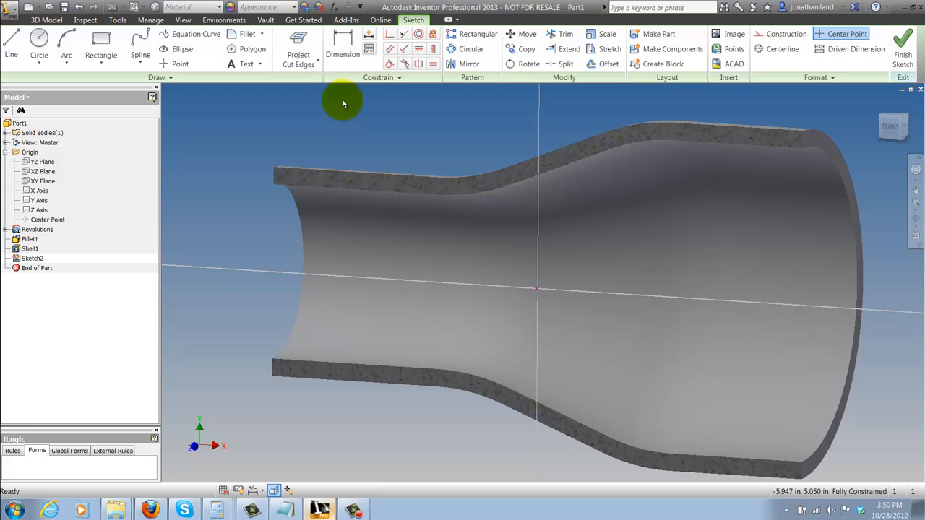
{"action": "mouse_move", "coordinate": [330, 95]}
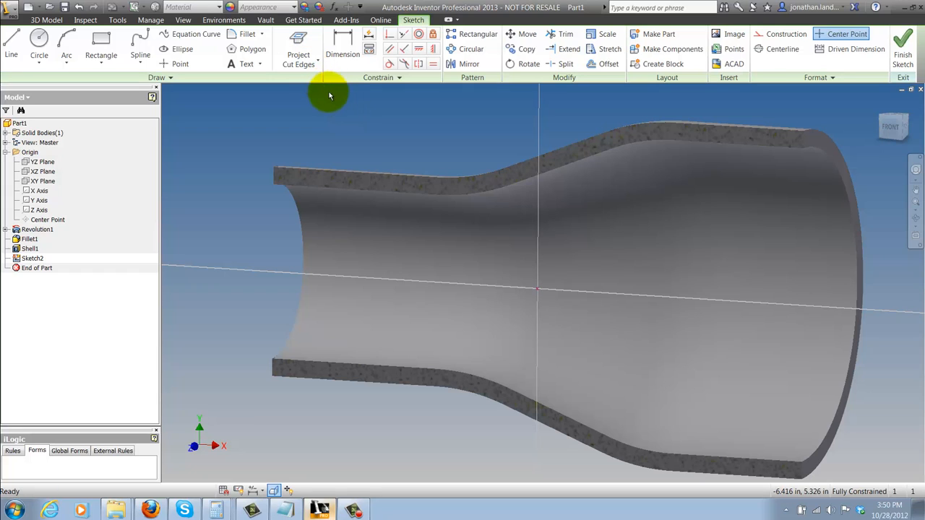
{"action": "mouse_move", "coordinate": [345, 109]}
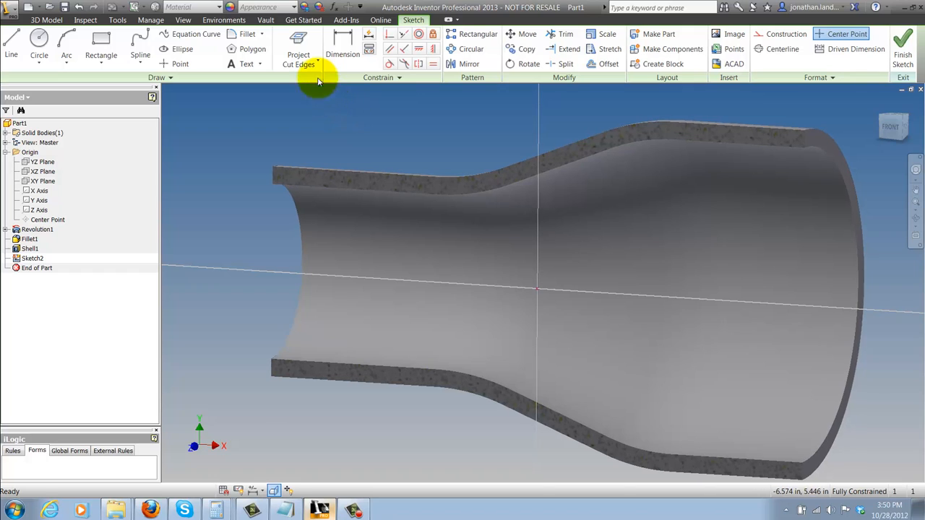
Step: Project the reducer's end edges and the sliced cut edges into Sketch2
{"action": "left_click", "coordinate": [298, 57]}
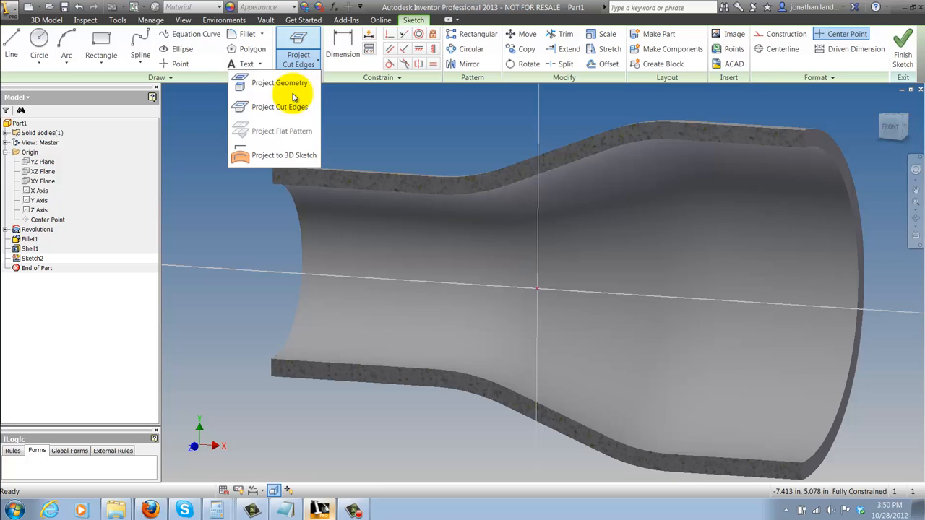
{"action": "left_click", "coordinate": [278, 83]}
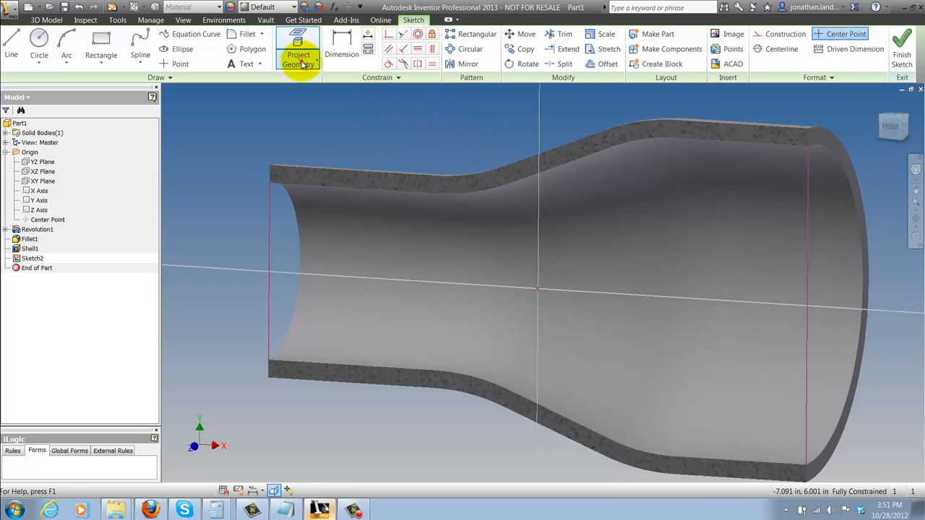
{"action": "left_click", "coordinate": [298, 64]}
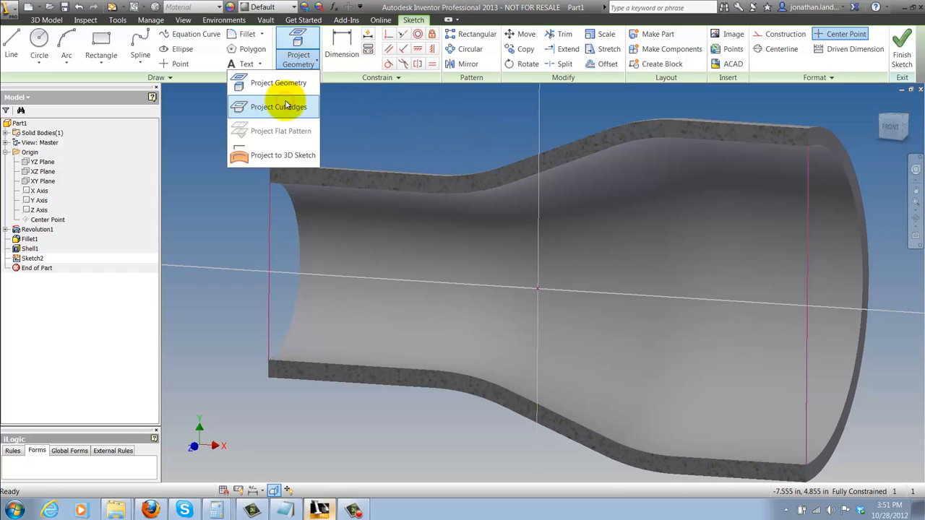
{"action": "left_click", "coordinate": [278, 106]}
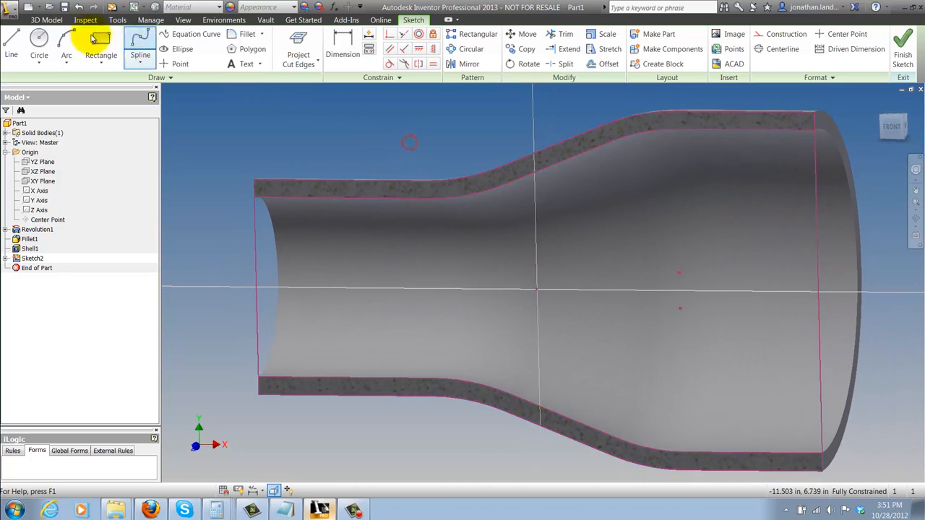
Step: Draw a small center-point circle on the inner wall near the wide end
{"action": "left_click", "coordinate": [38, 47]}
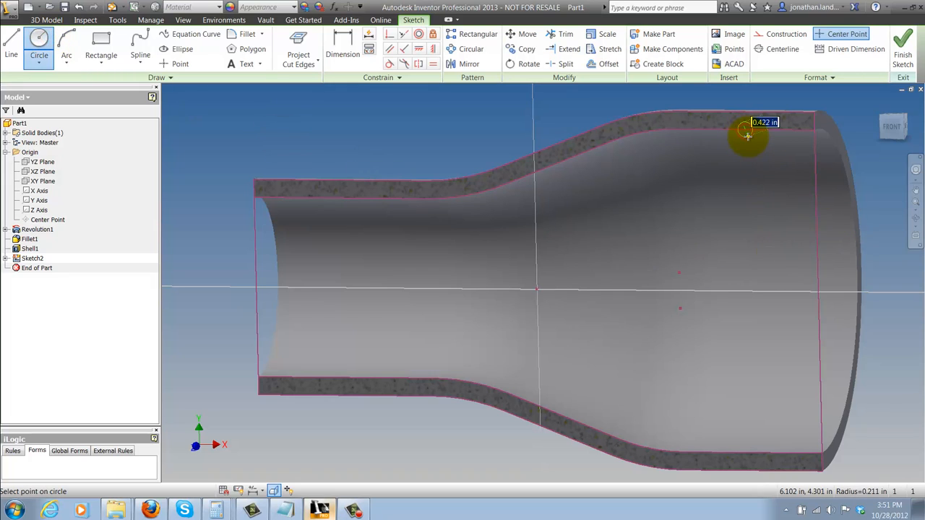
{"action": "left_click", "coordinate": [745, 135]}
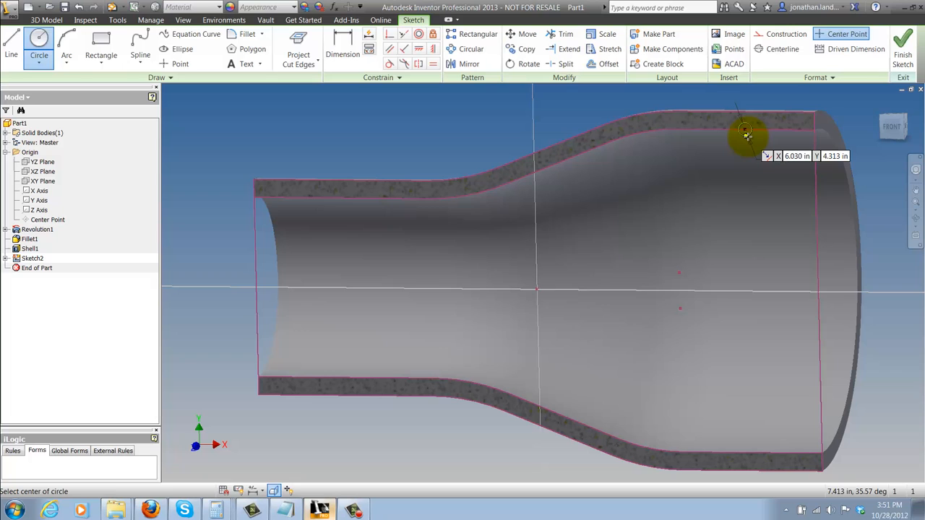
{"action": "right_click", "coordinate": [746, 131]}
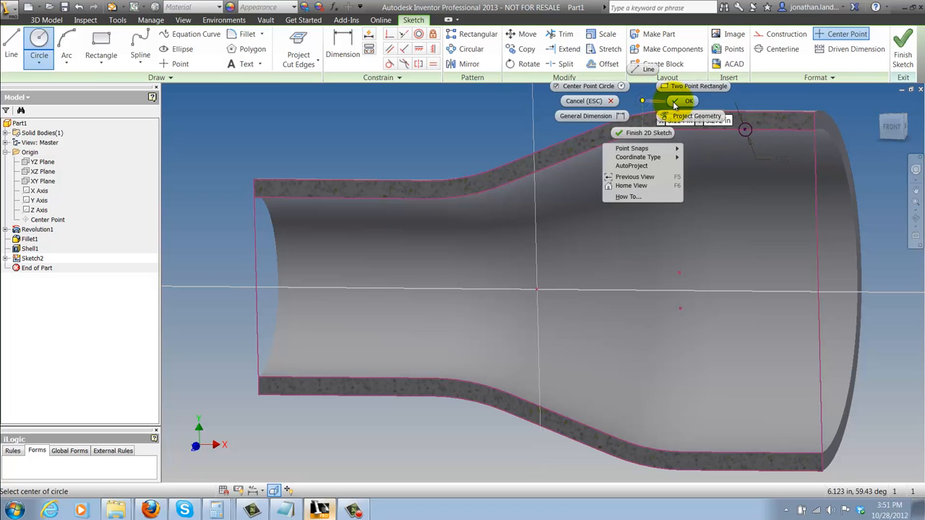
{"action": "left_click", "coordinate": [685, 101]}
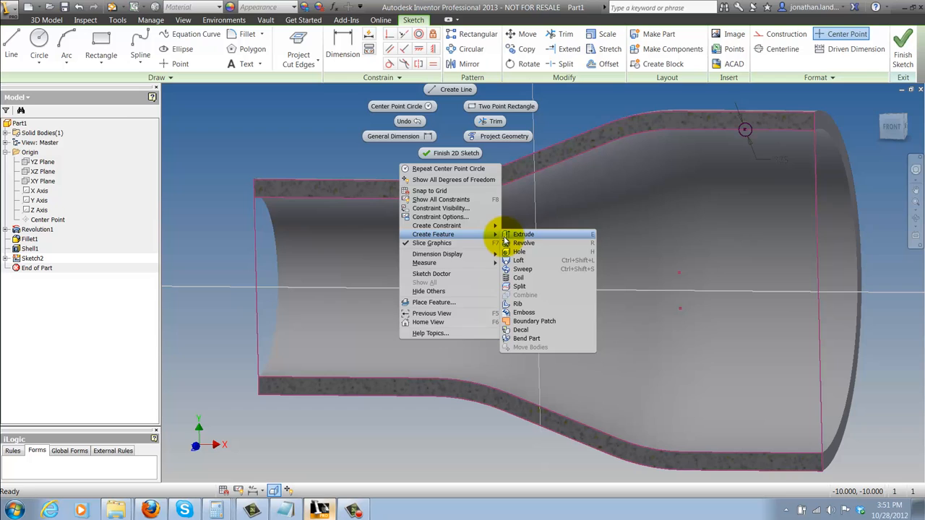
Step: Revolve the small circle fully around the X Axis to cut Revolution2's groove
{"action": "left_click", "coordinate": [523, 243]}
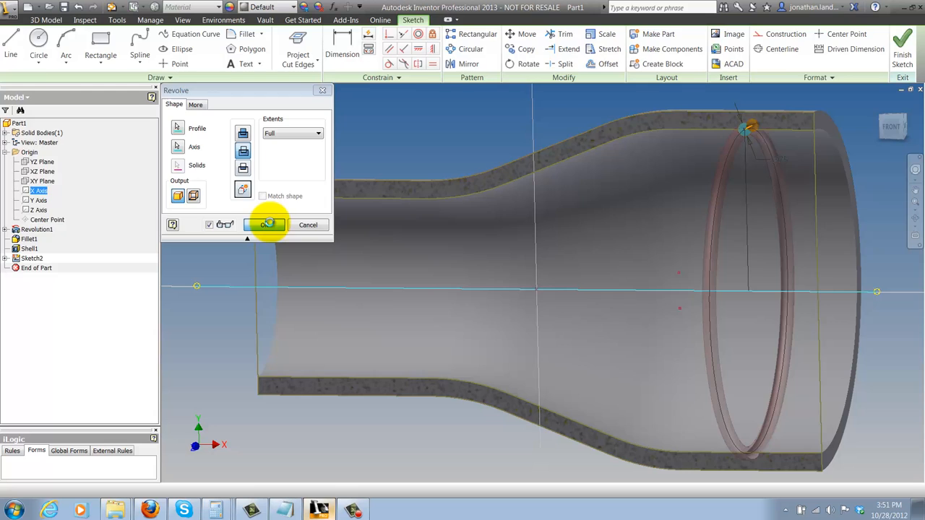
{"action": "left_click", "coordinate": [265, 224]}
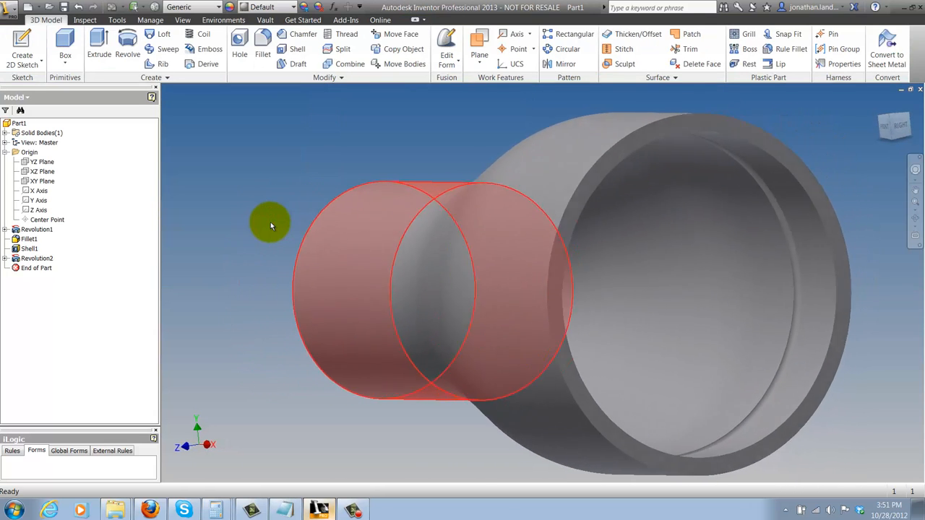